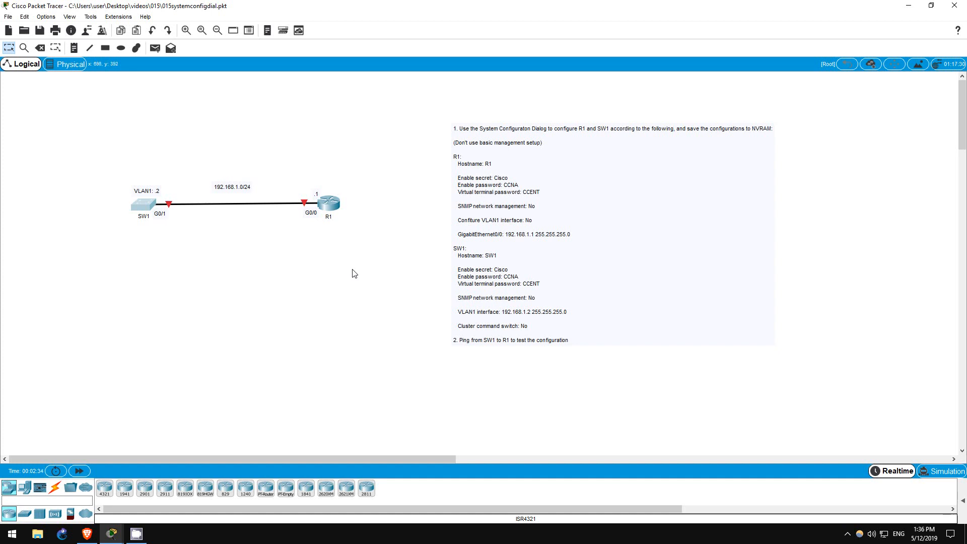
pyautogui.moveTo(352, 272)
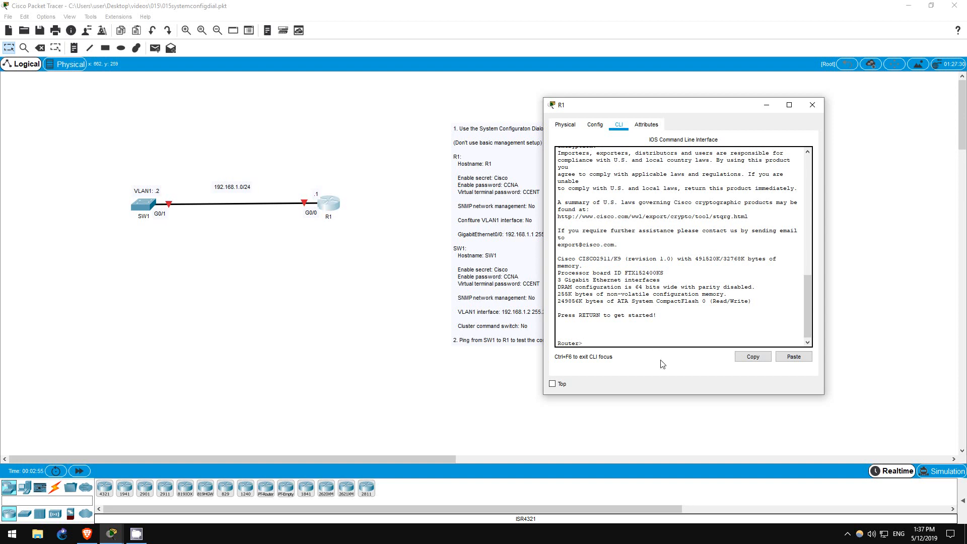
# On R1, enter setup mode, accept the initial configuration dialog, and decline basic management setup
pyautogui.write('en')
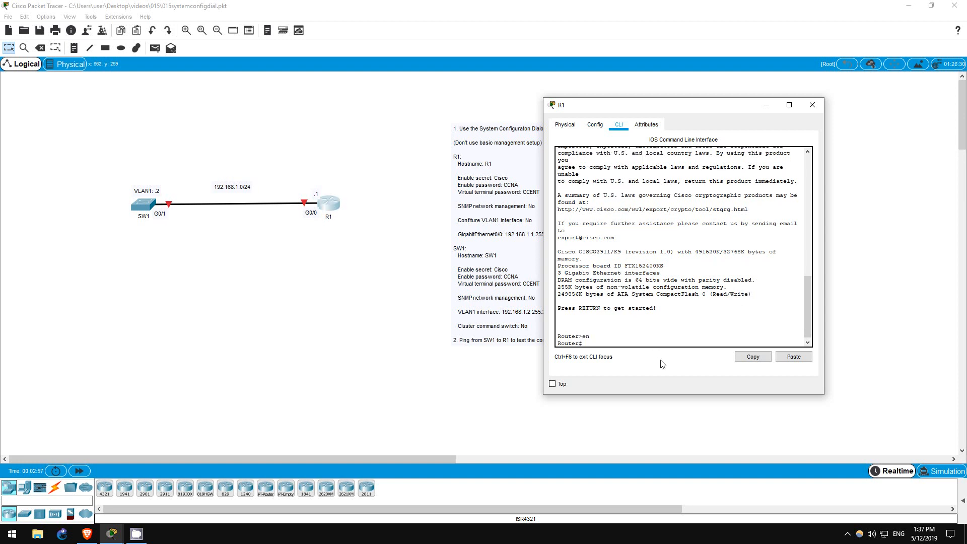
pyautogui.write('setup')
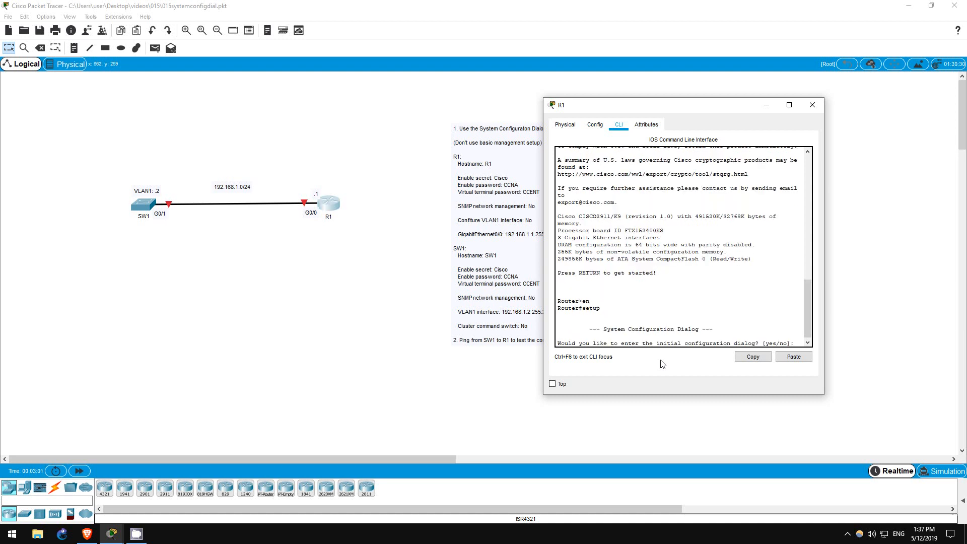
pyautogui.write('yes')
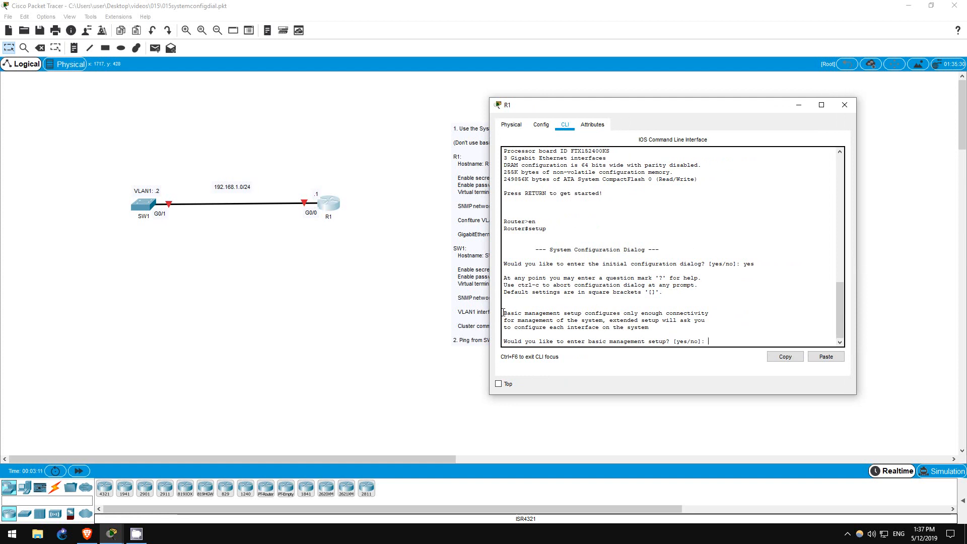
pyautogui.moveTo(503, 313); pyautogui.dragTo(648, 327)
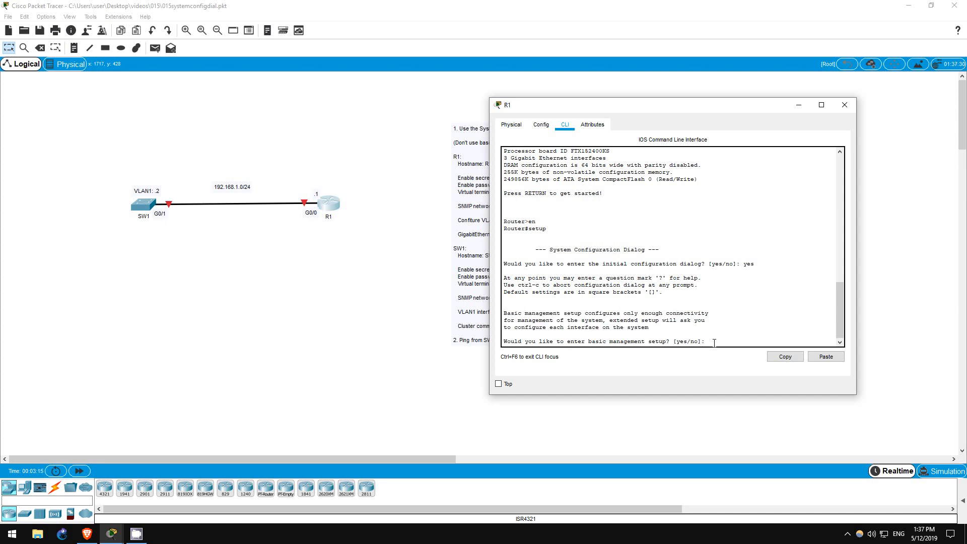
pyautogui.moveTo(708, 387)
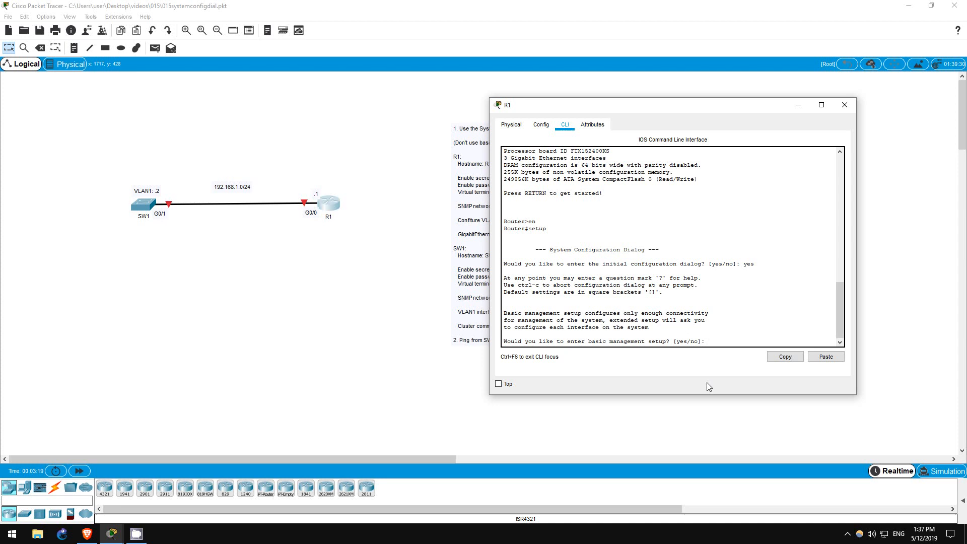
pyautogui.write('no')
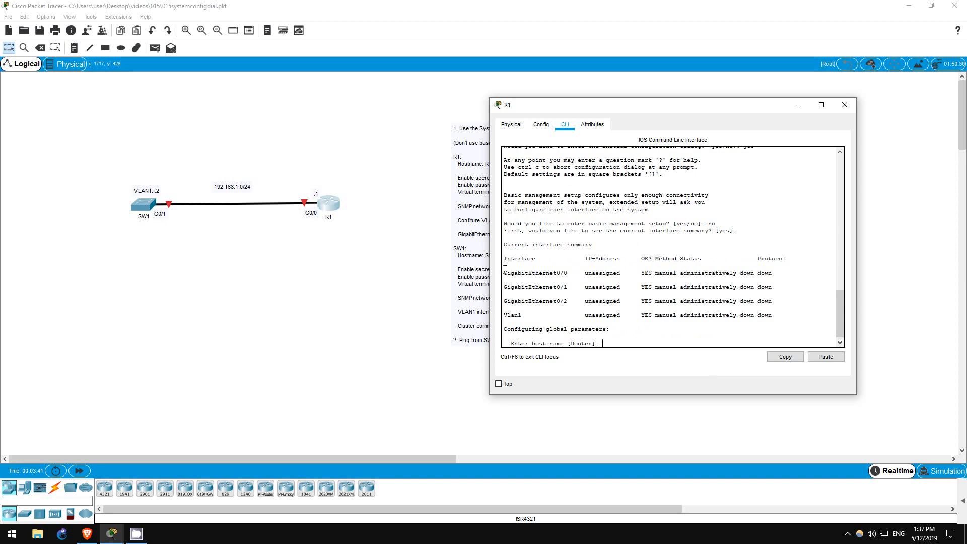
pyautogui.moveTo(504, 273); pyautogui.dragTo(771, 301)
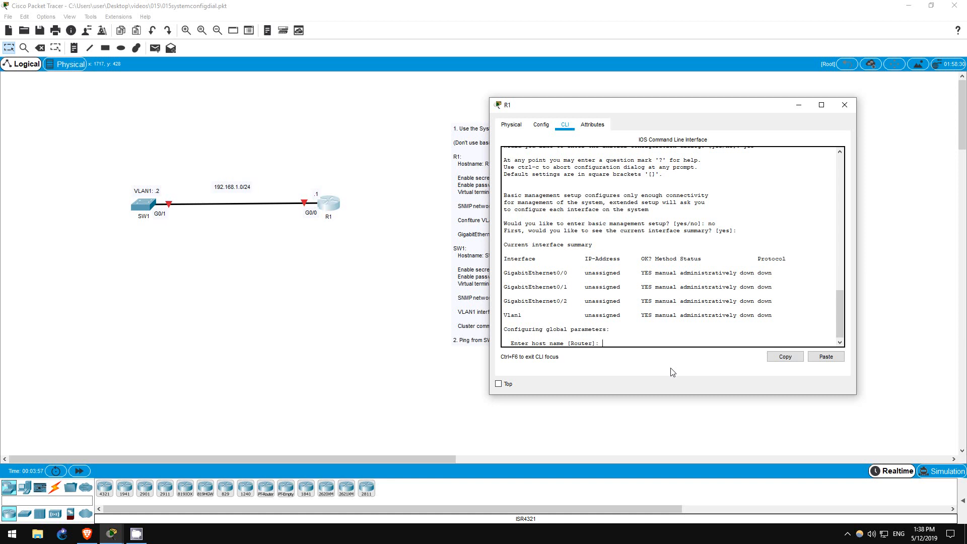
pyautogui.write('R1')
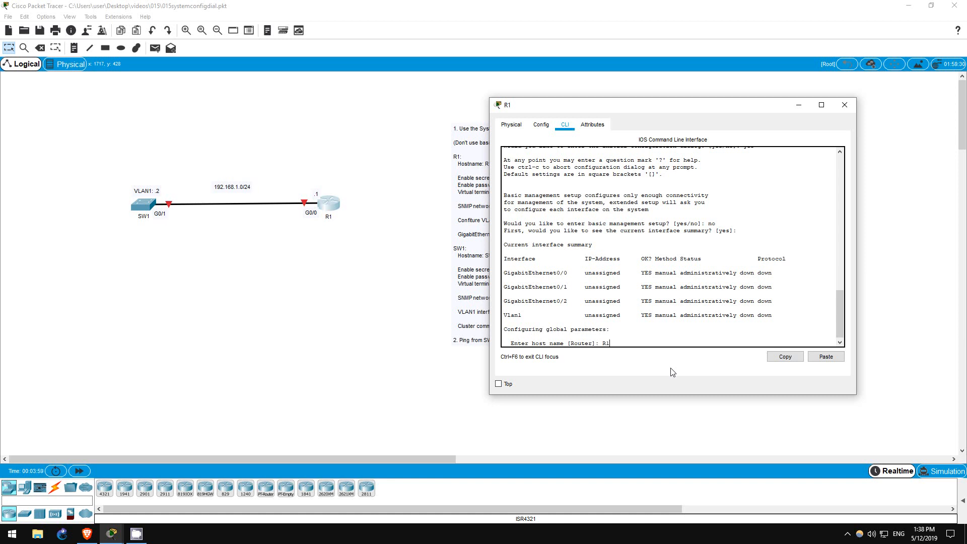
pyautogui.press('enter')
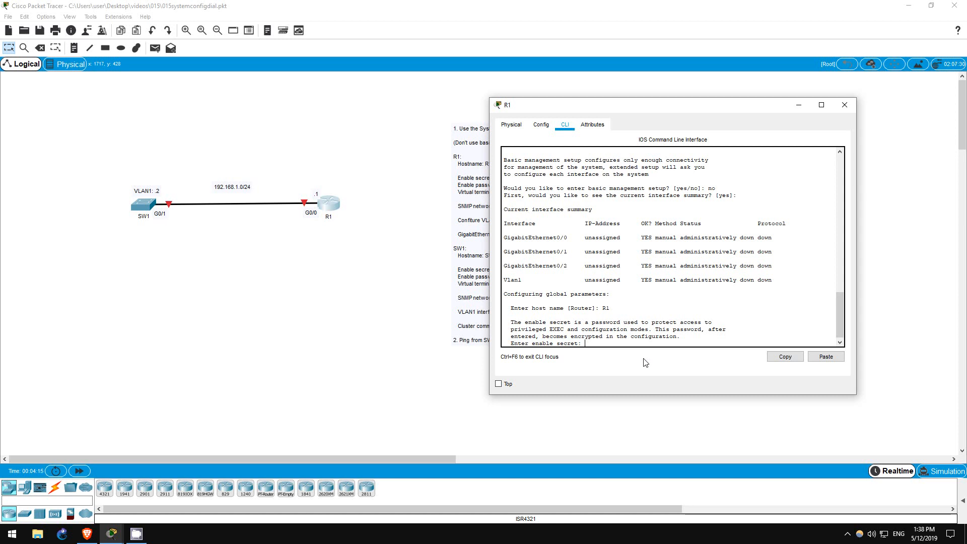
pyautogui.write('C')
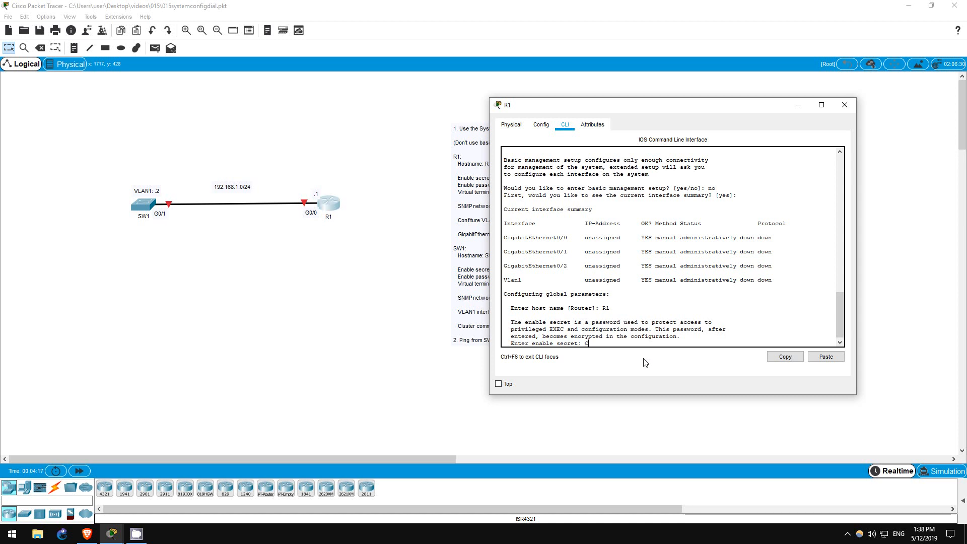
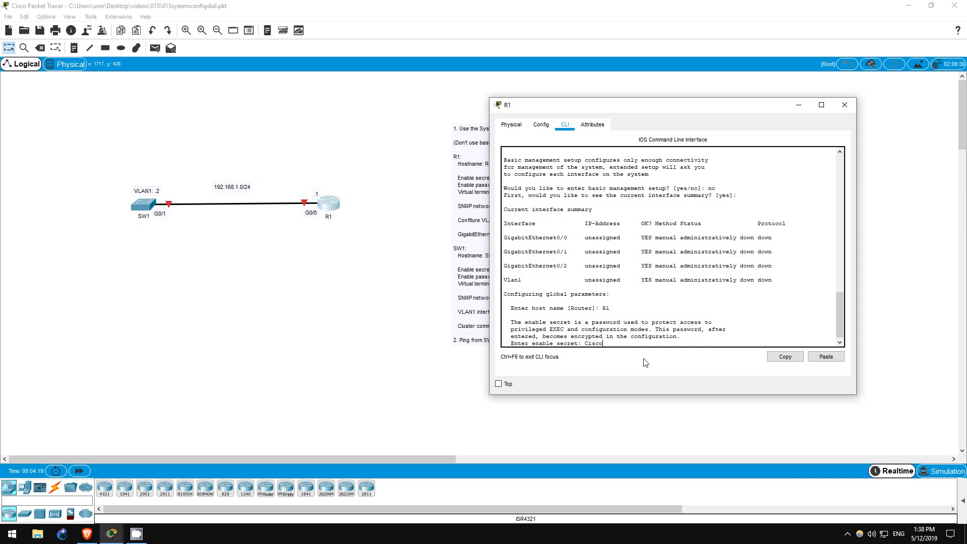
pyautogui.press('enter')
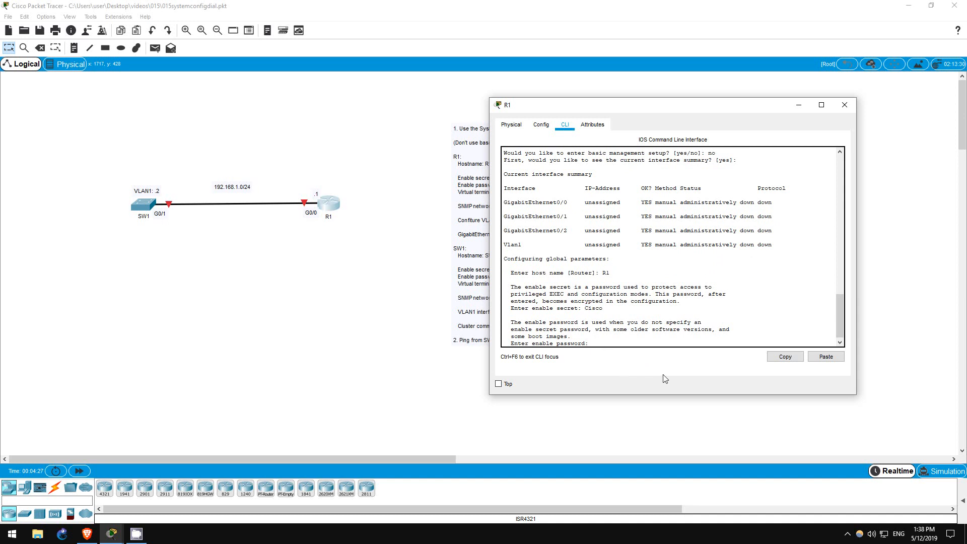
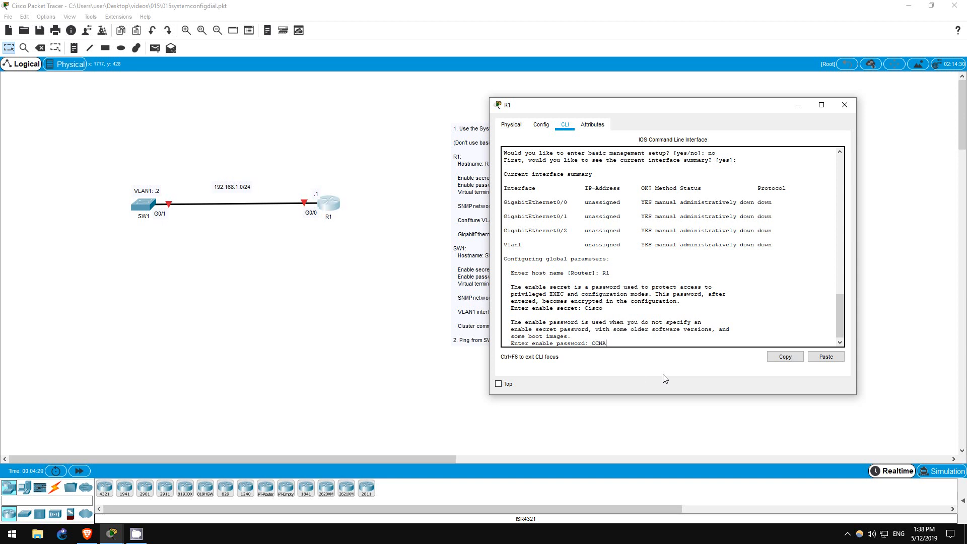
pyautogui.press('enter')
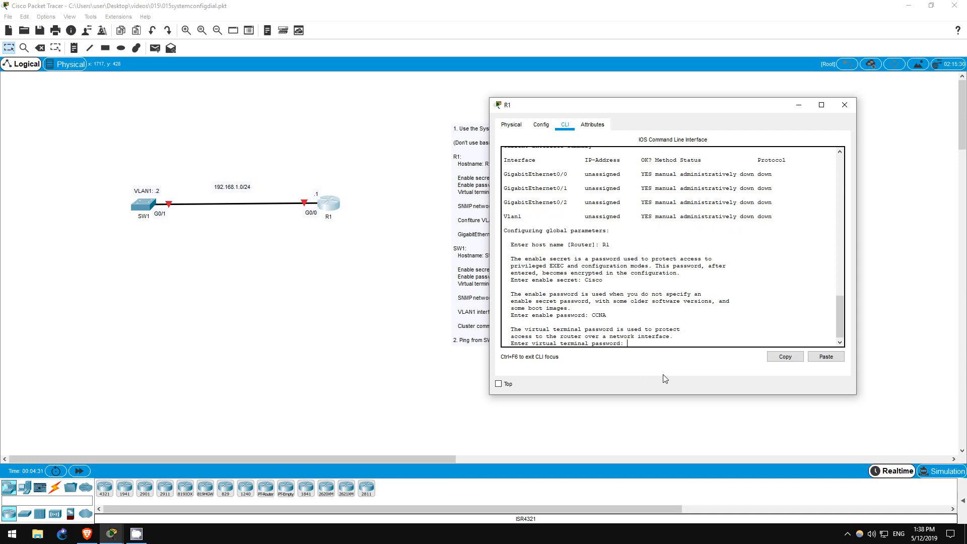
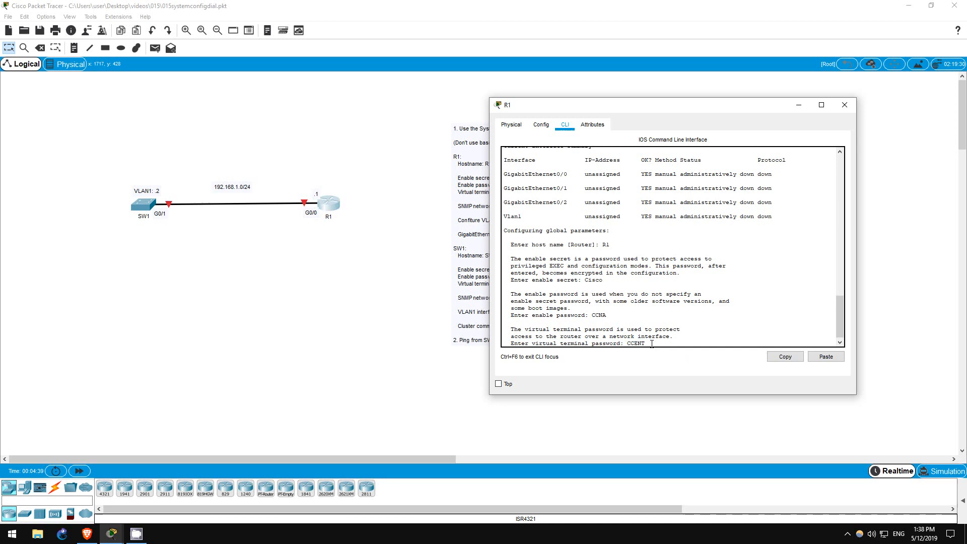
pyautogui.moveTo(659, 370)
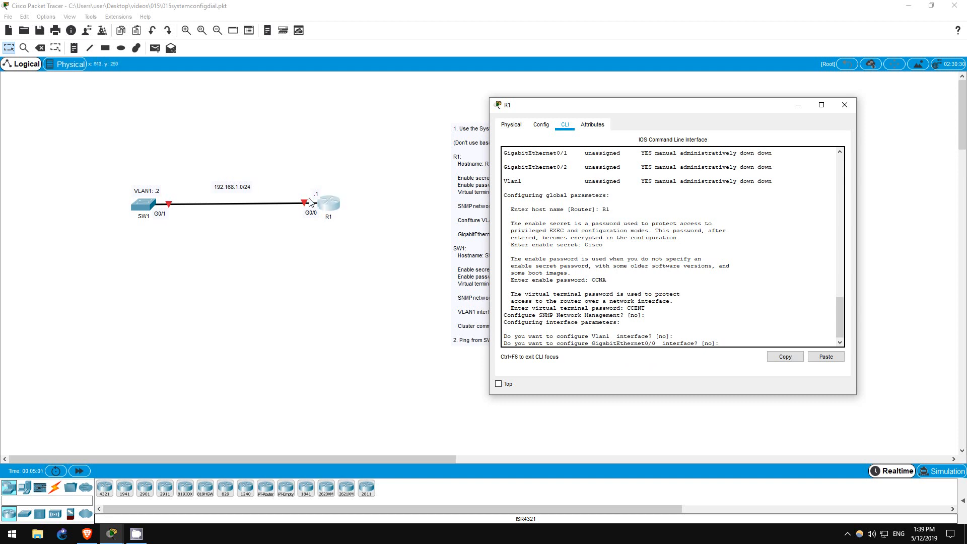
pyautogui.moveTo(291, 167)
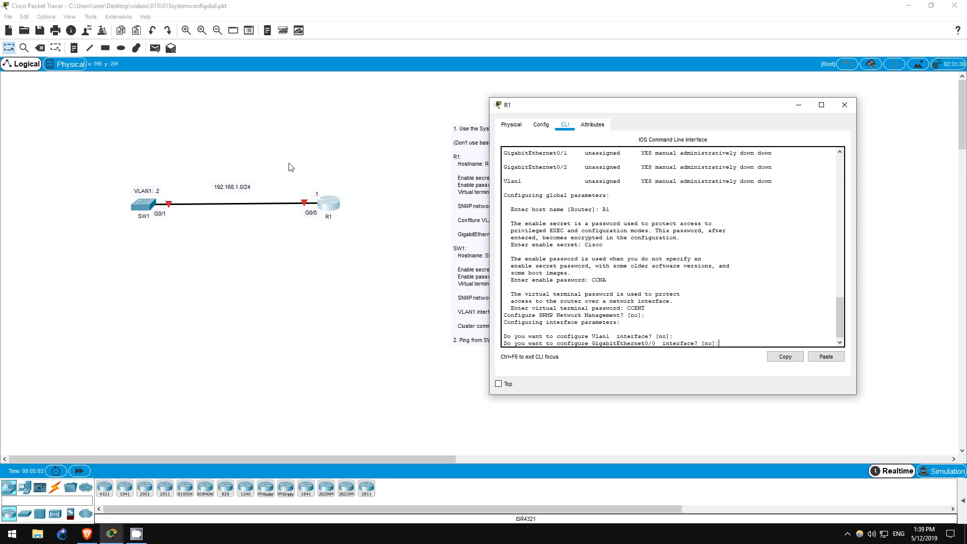
pyautogui.moveTo(687, 381)
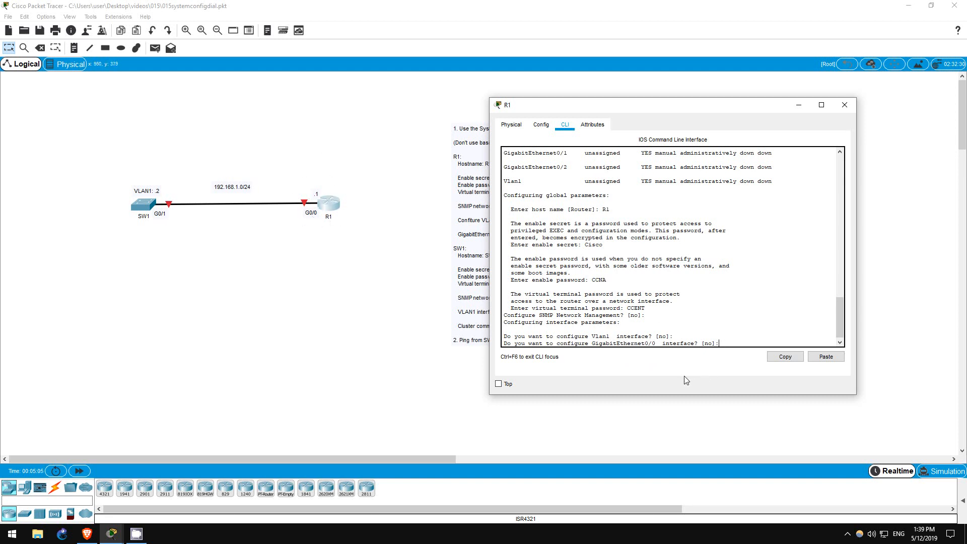
# Configure R1's GigabitEthernet0/0 with 192.168.1.1 and the default 255.255.255.0 mask
pyautogui.write('yes')
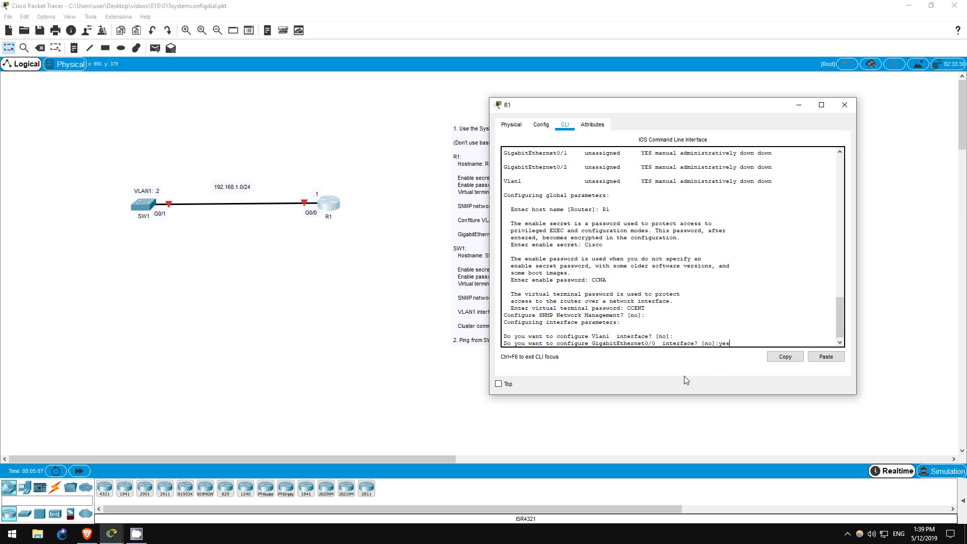
pyautogui.press('enter')
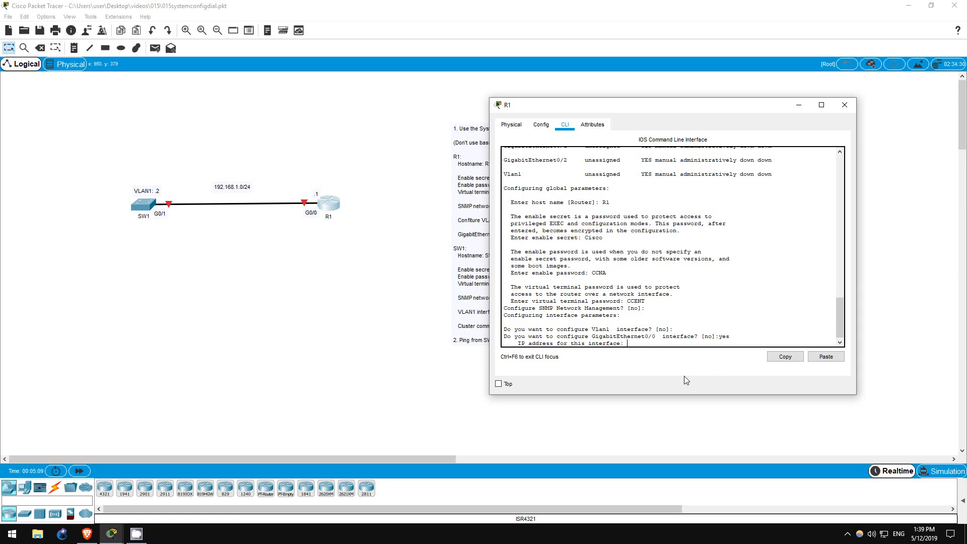
pyautogui.write('192.168.1.1')
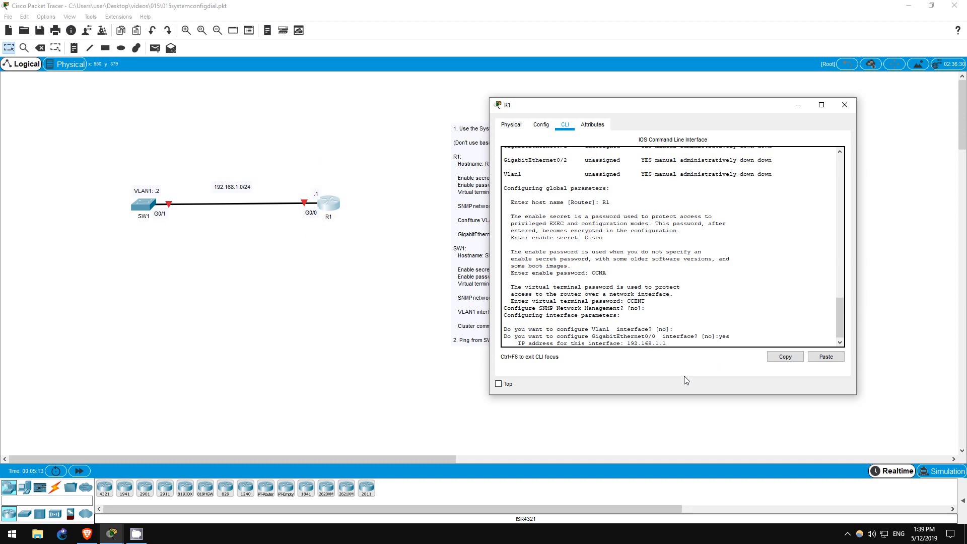
pyautogui.press('enter')
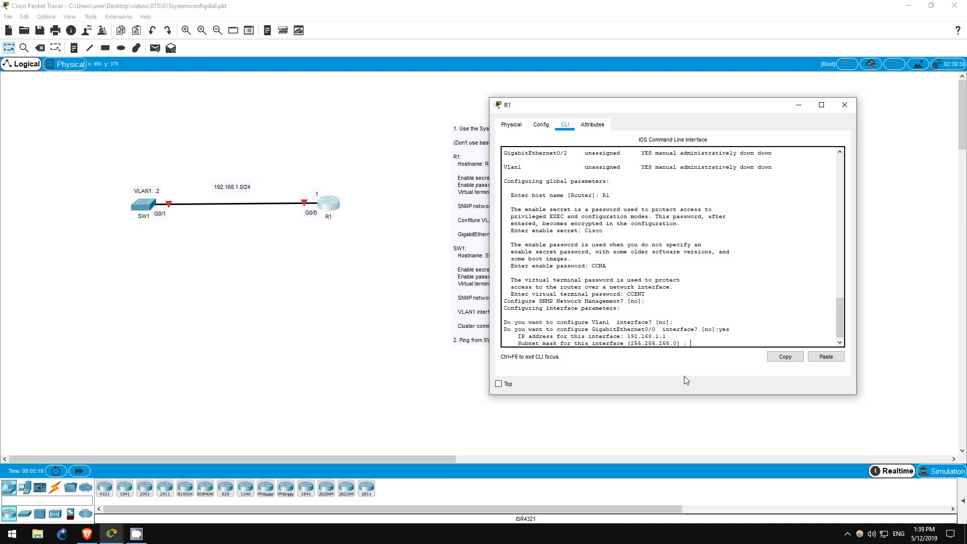
pyautogui.press('enter')
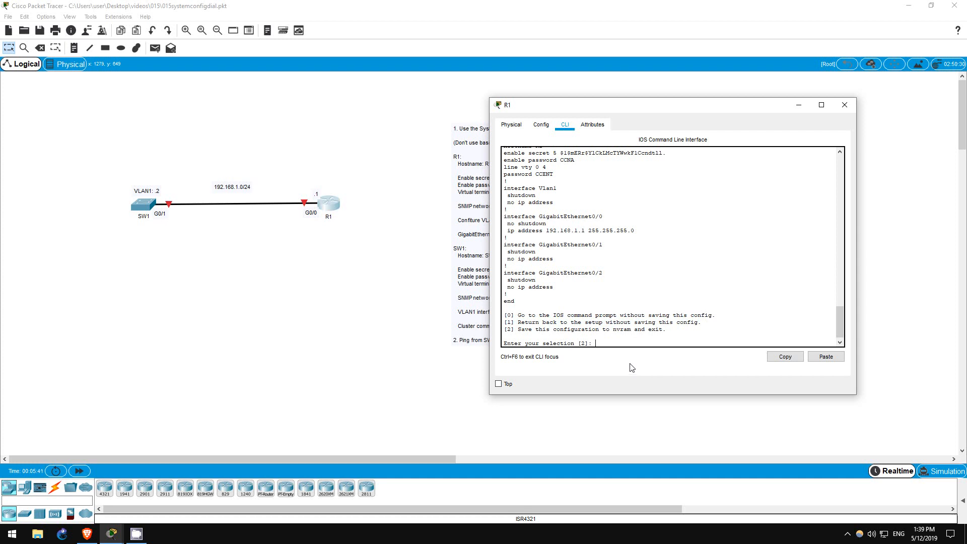
# Save R1's generated configuration to NVRAM and return to the R1# prompt
pyautogui.press('enter')
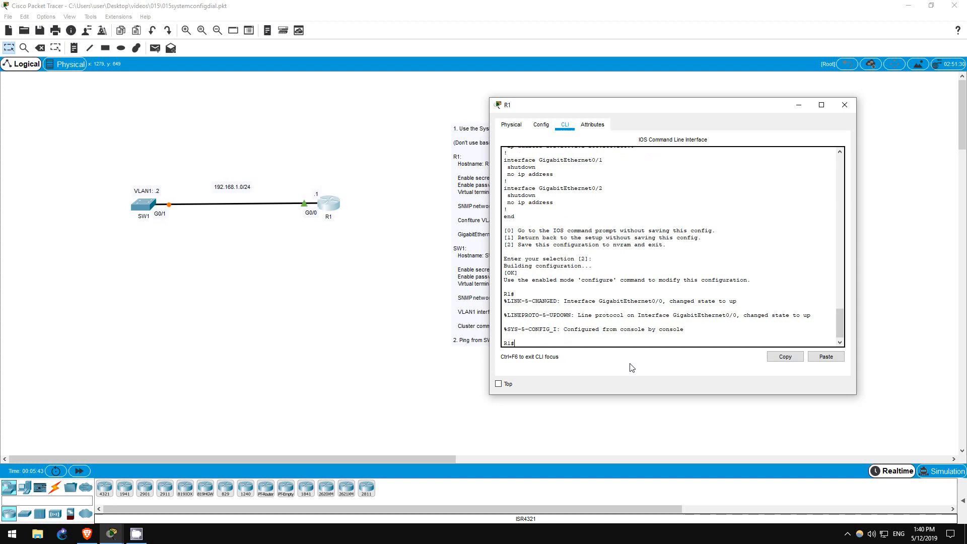
# Run 'sh start' on R1 and page through the startup configuration to the end
pyautogui.write('sh startup-config')
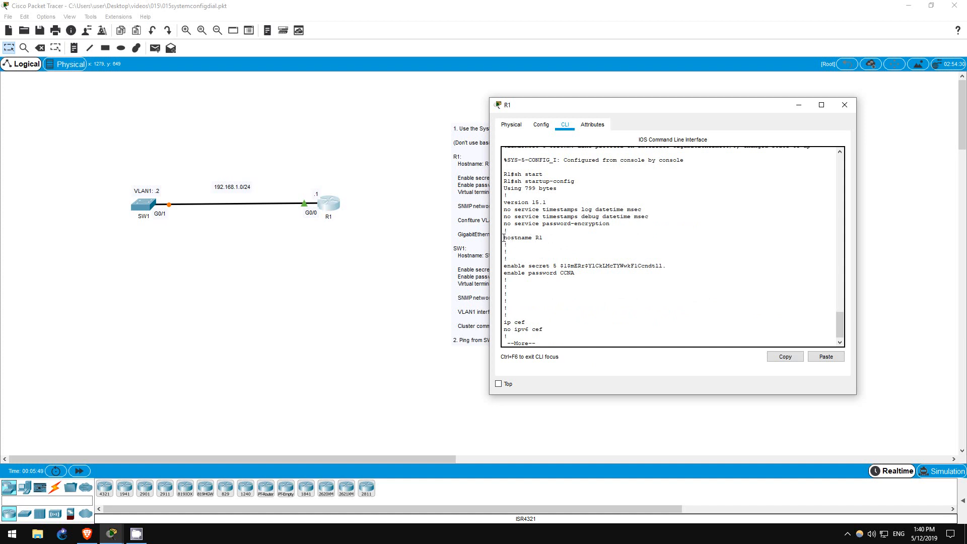
pyautogui.doubleClick(522, 238)
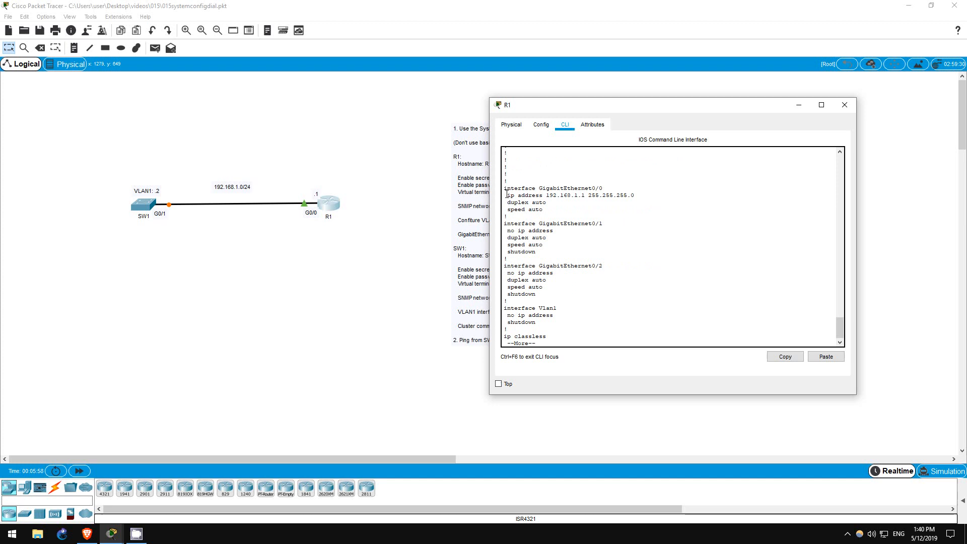
pyautogui.moveTo(506, 195); pyautogui.dragTo(632, 195)
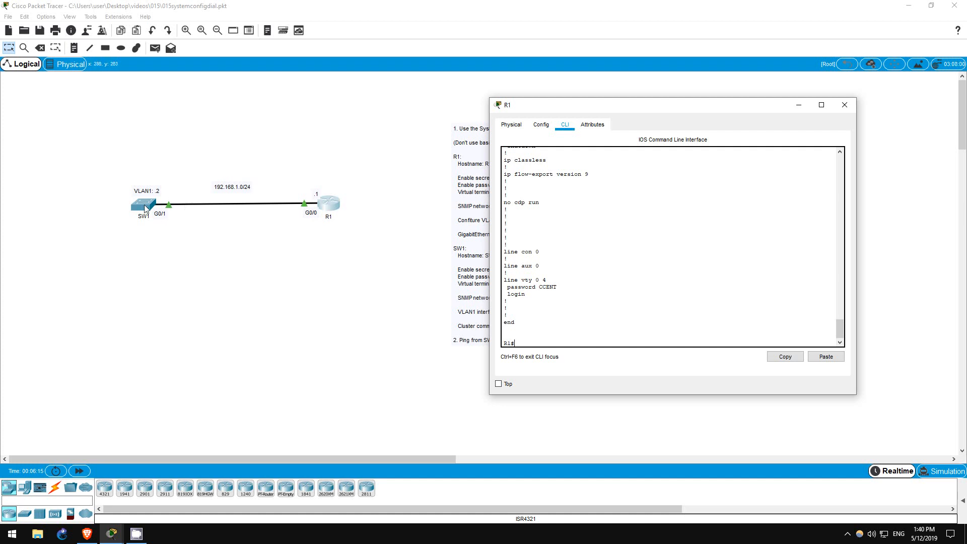
# Open SW1's CLI, enter setup mode, accept the dialog, and decline basic management setup
pyautogui.click(143, 204)
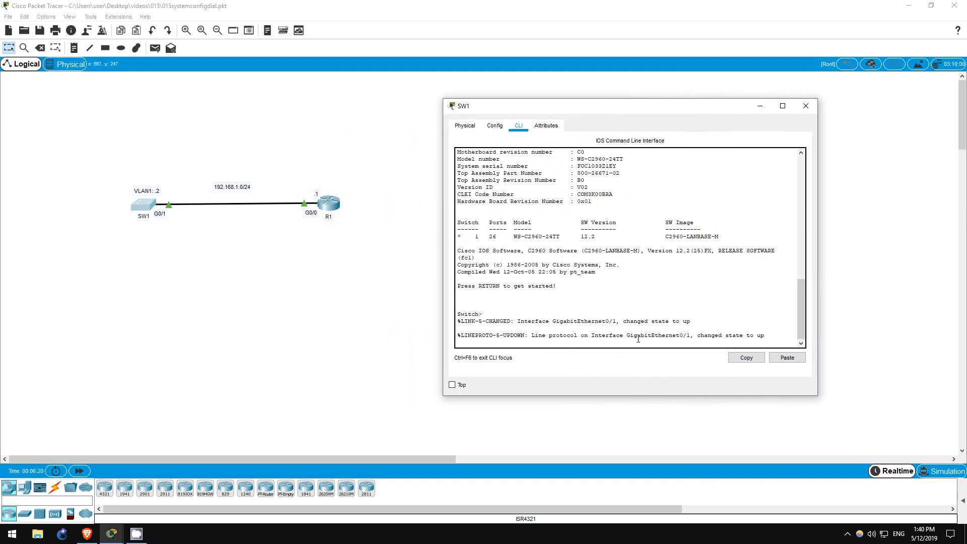
pyautogui.write('en')
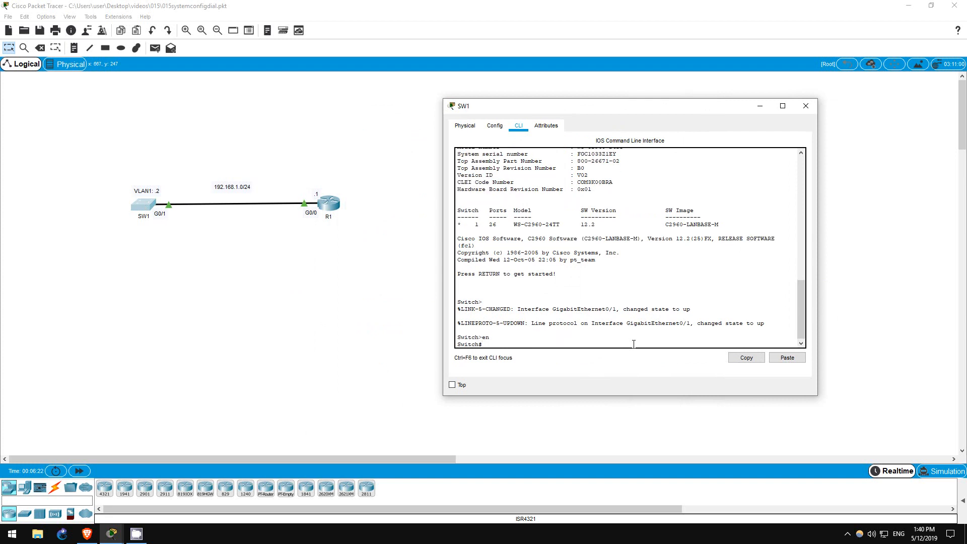
pyautogui.write('setup')
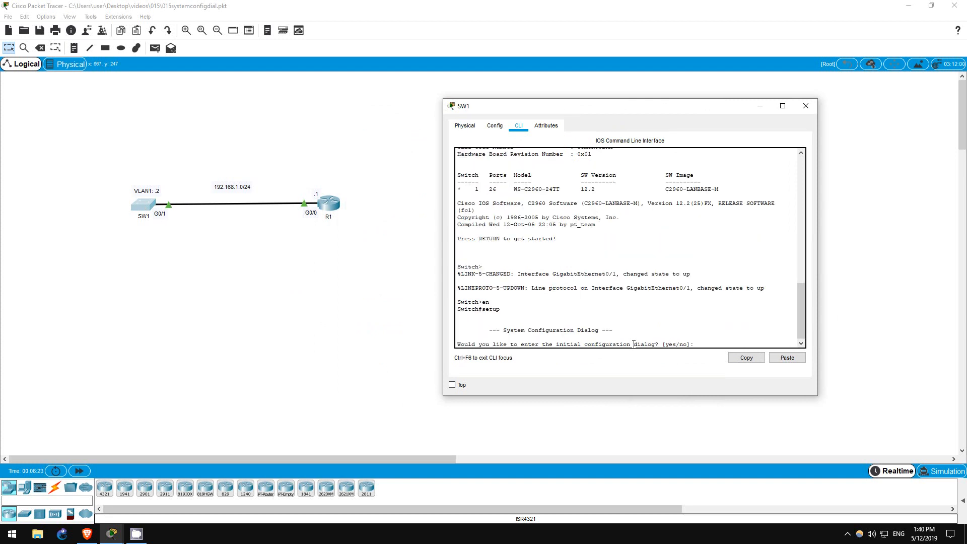
pyautogui.write('yes')
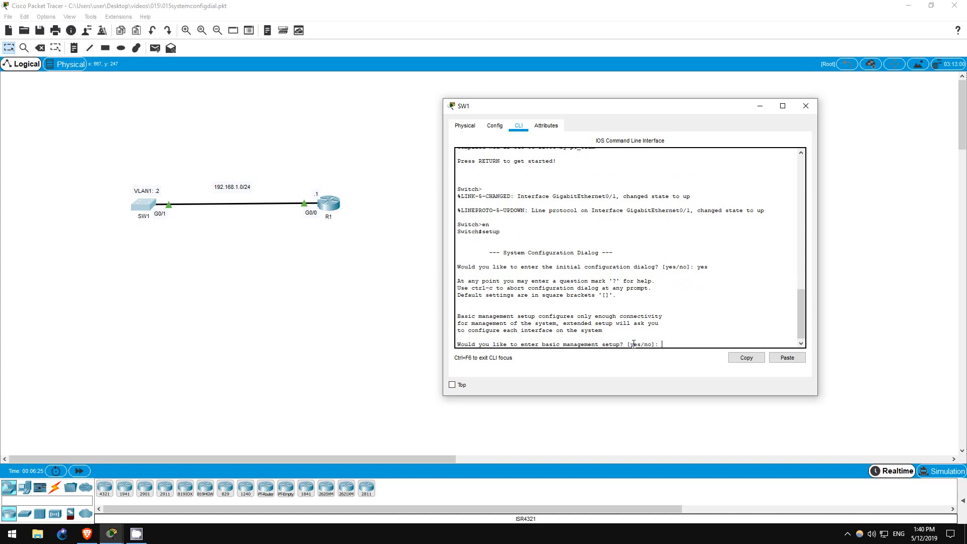
pyautogui.write('no')
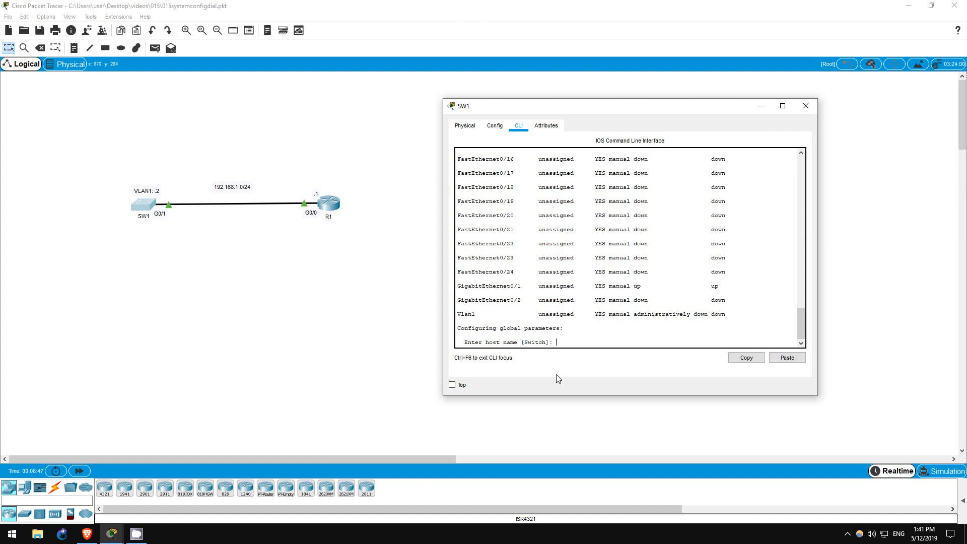
pyautogui.write('SW1')
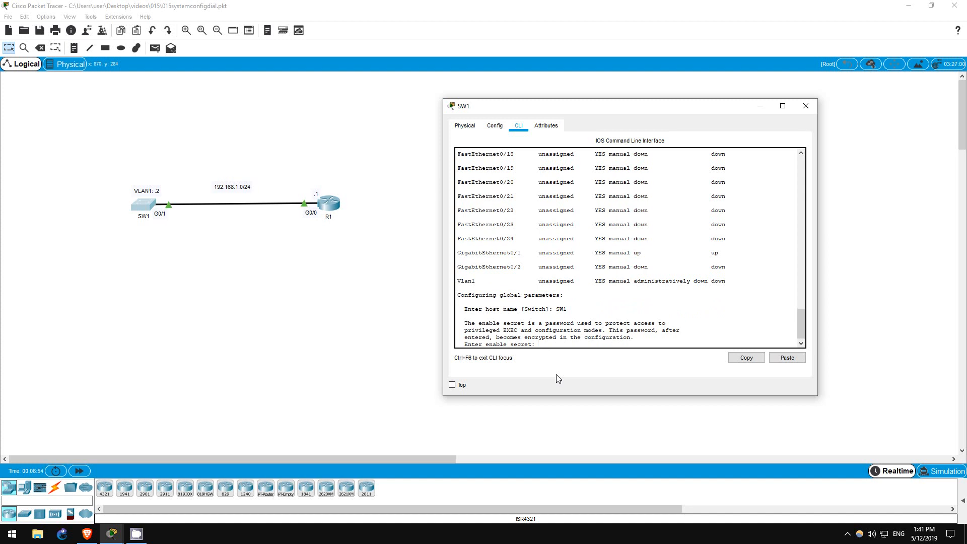
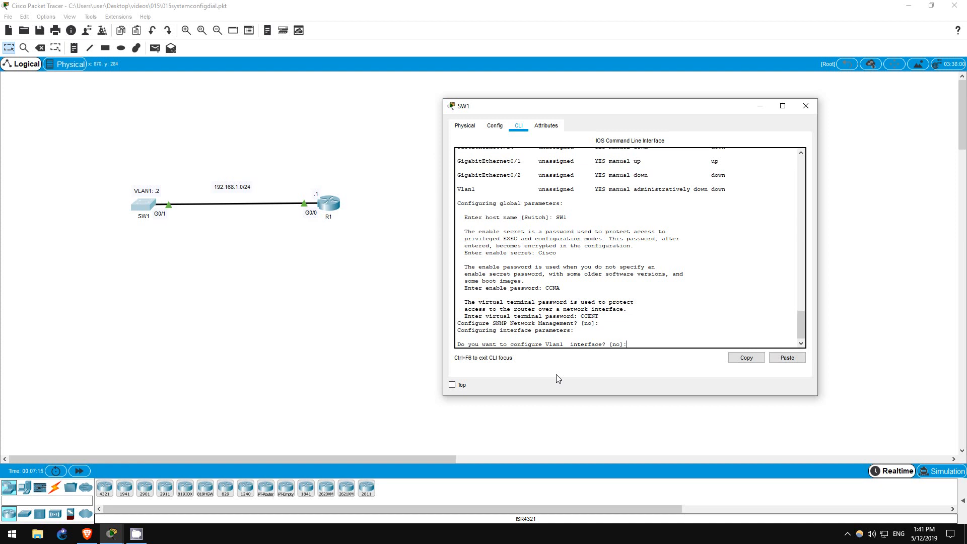
# Configure SW1's Vlan1 with 192.168.1.2 and the default mask, declining other interfaces
pyautogui.write('yes')
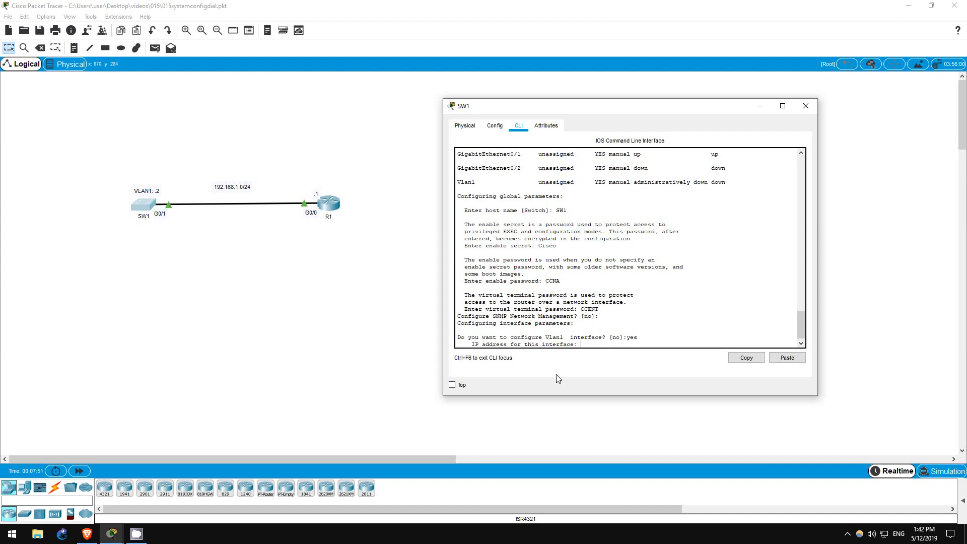
pyautogui.write('192.168.1.')
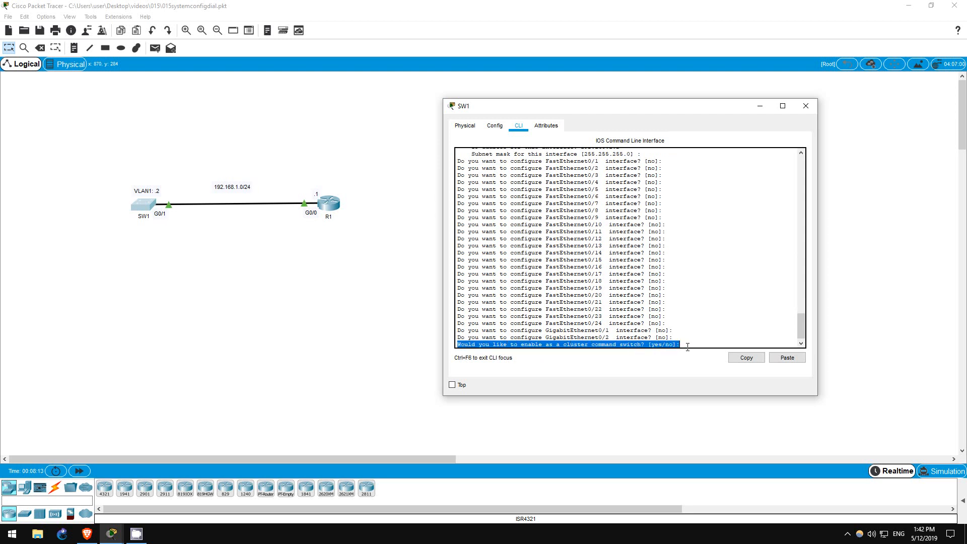
# Decline SW1 as cluster command switch and save its configuration to NVRAM with option 2
pyautogui.write('no')
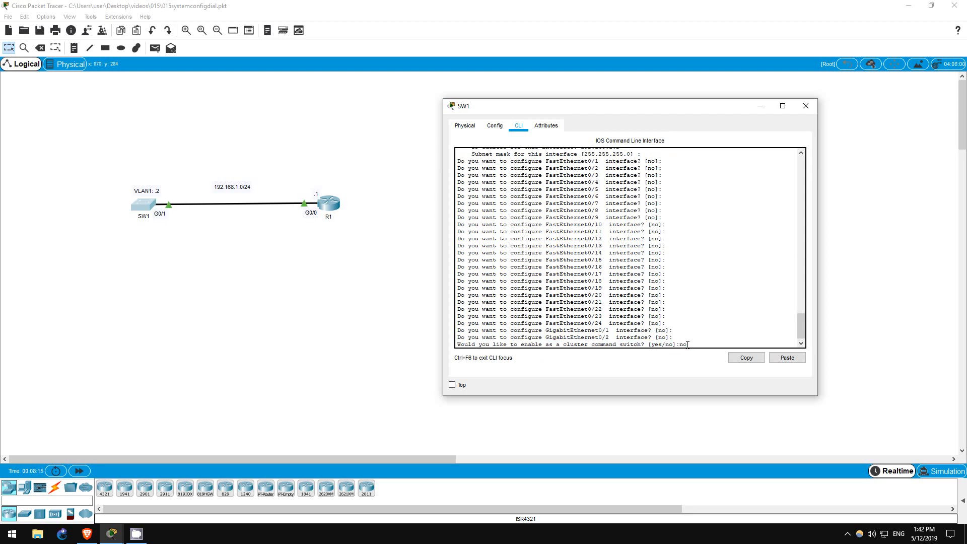
pyautogui.press('enter')
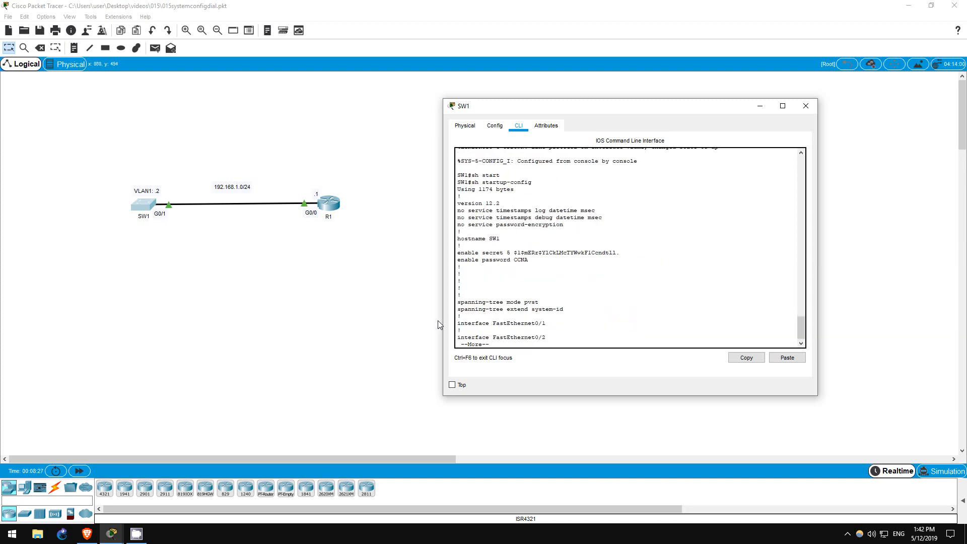
pyautogui.doubleClick(479, 239)
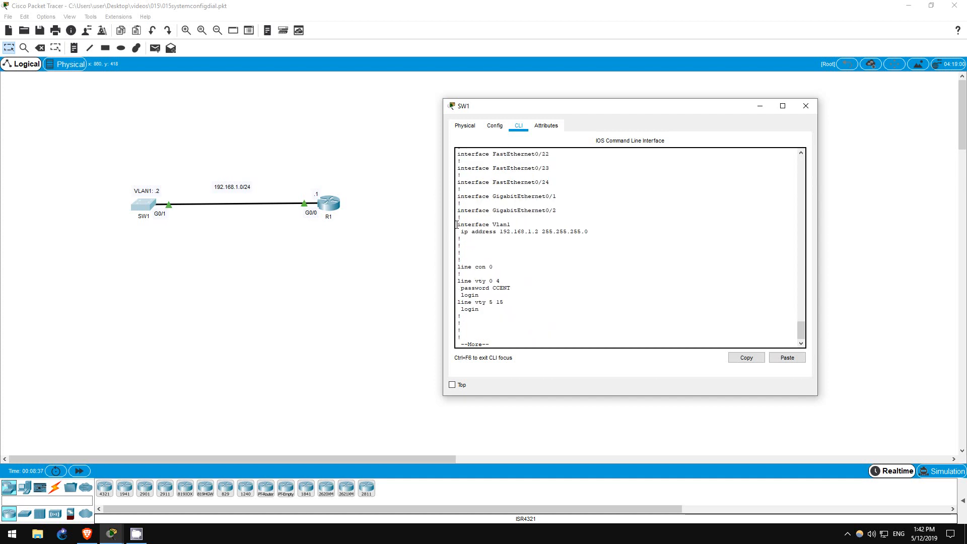
pyautogui.moveTo(456, 224); pyautogui.dragTo(588, 231)
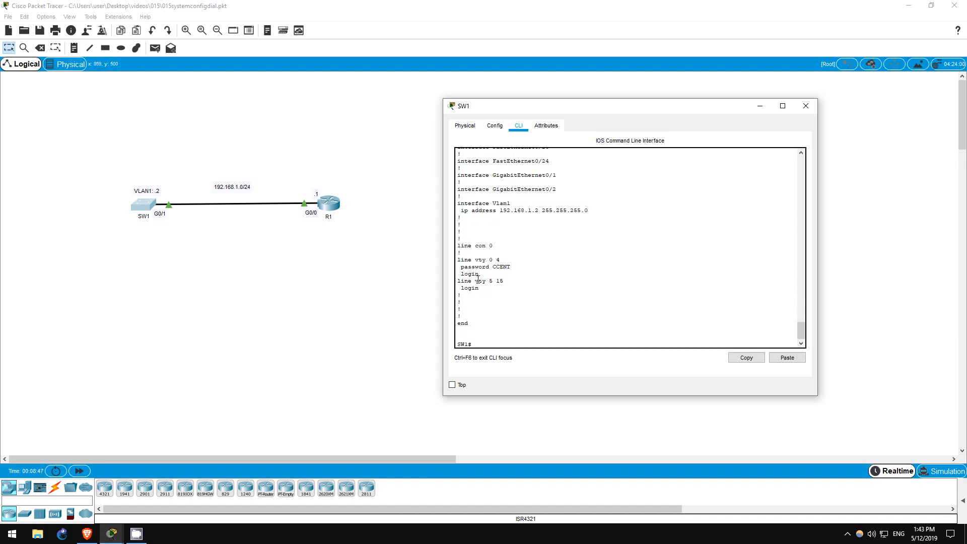
pyautogui.doubleClick(479, 280)
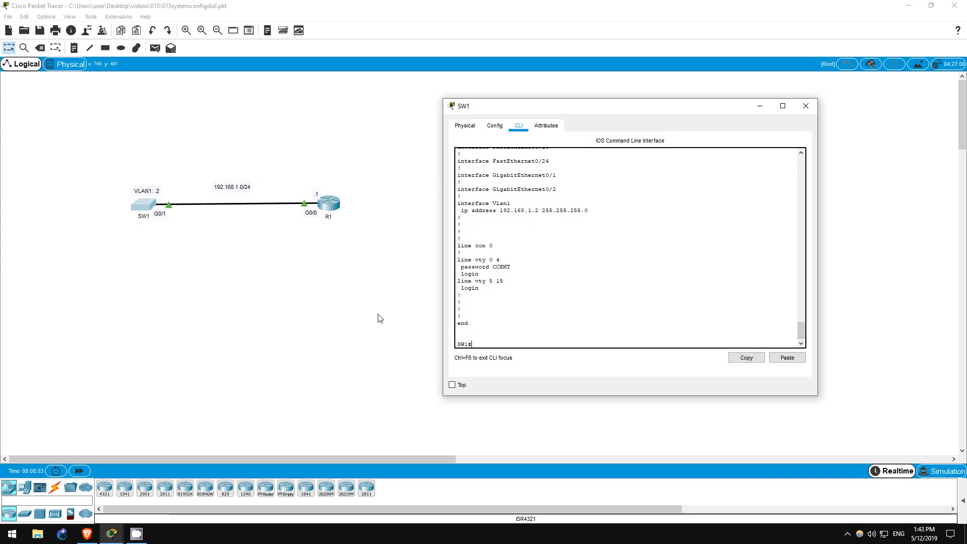
# Ping R1 at 192.168.1.1 from SW1's CLI, then close the SW1 window
pyautogui.write('ping 1')
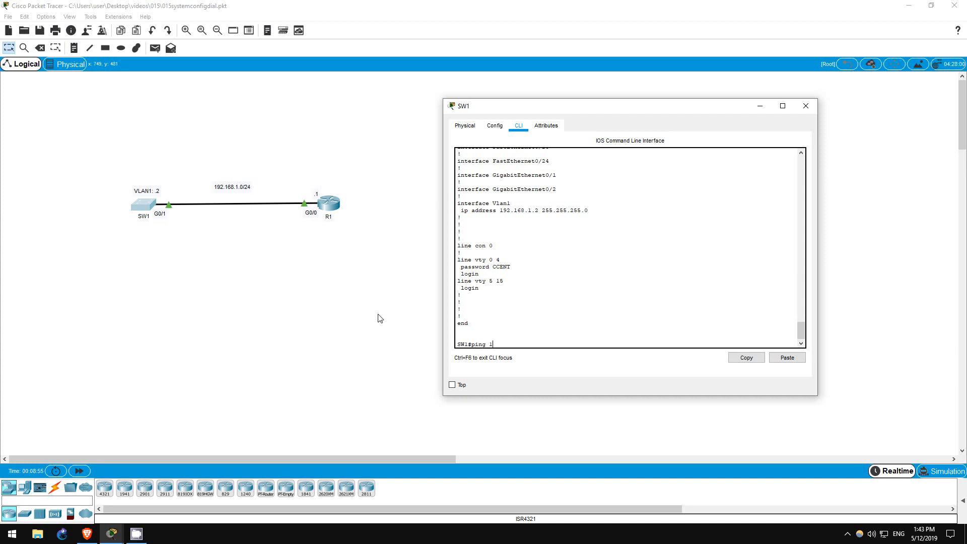
pyautogui.write('92.168.')
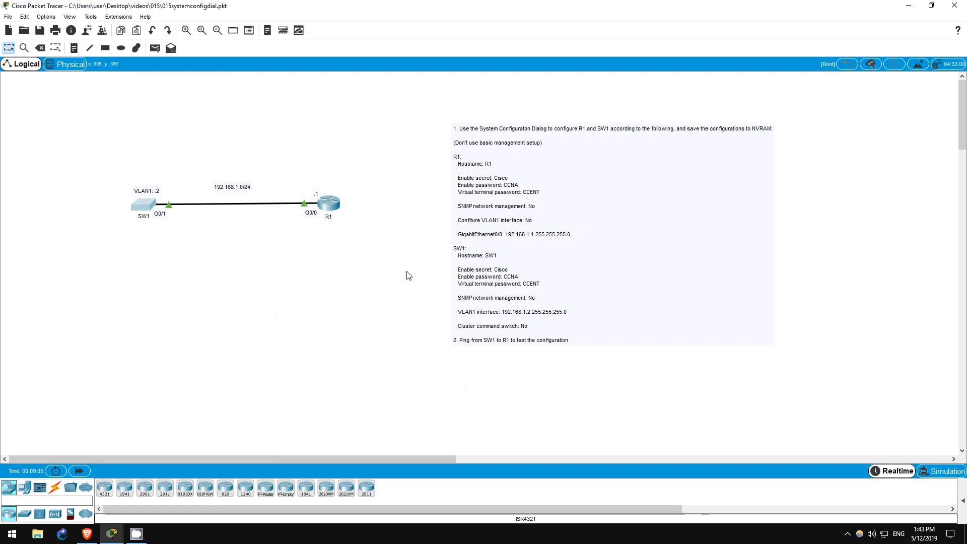
pyautogui.click(110, 533)
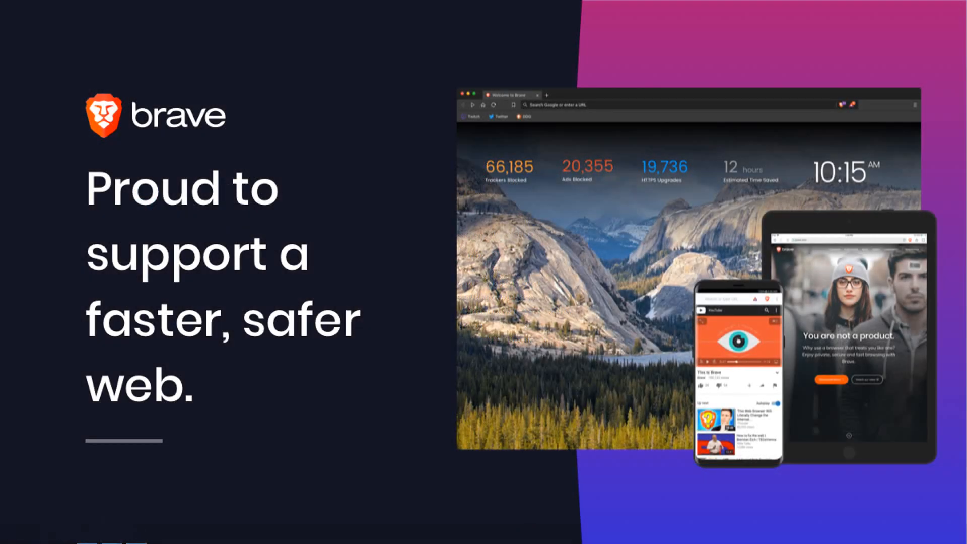